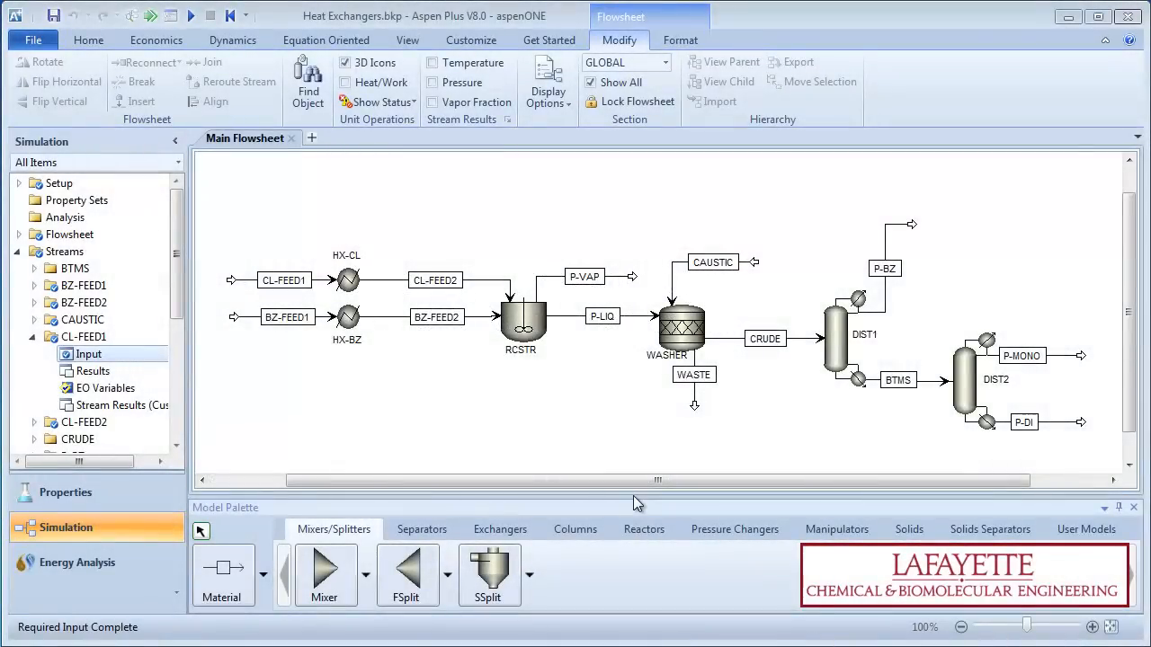
Scroll the navigation pane to locate the BZ-FEED stream input form
scroll("left", 3)
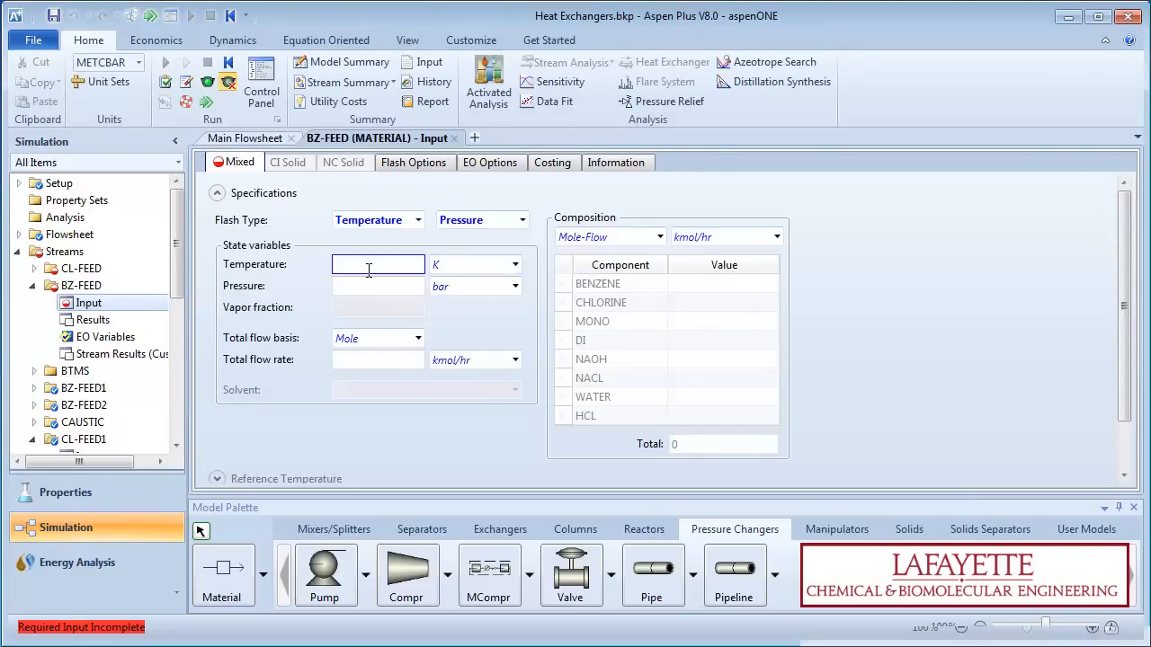
Enter 1 atm pressure for BZ-FEED and use mole fractions as its composition basis
type("1")
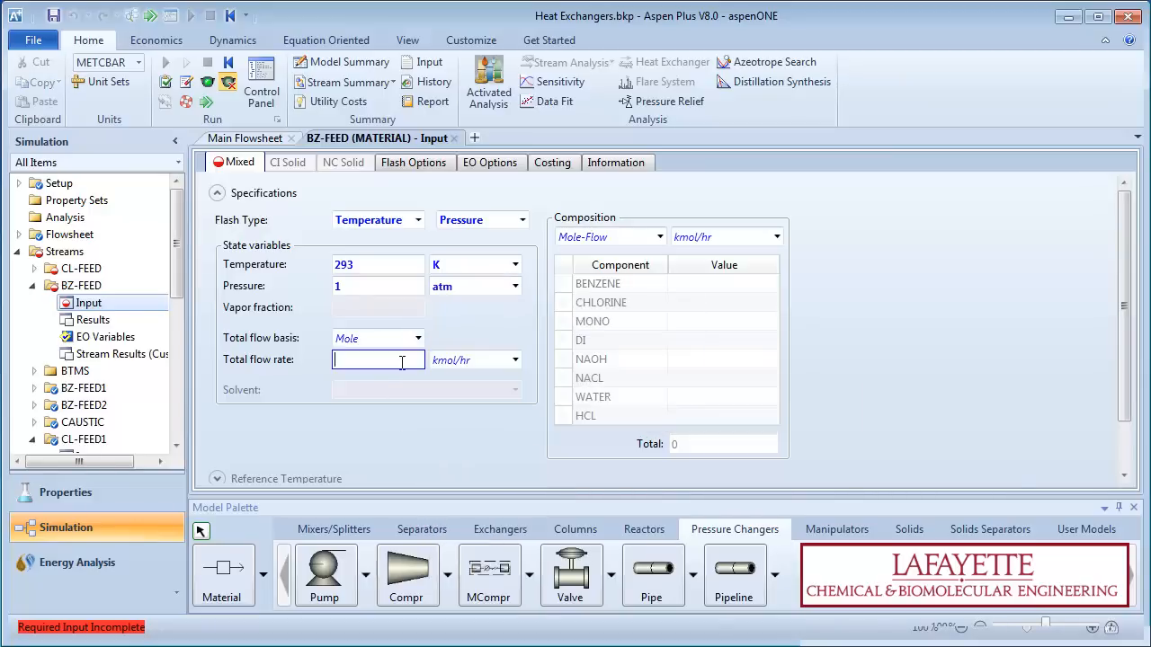
left_click(660, 236)
type("0.05")
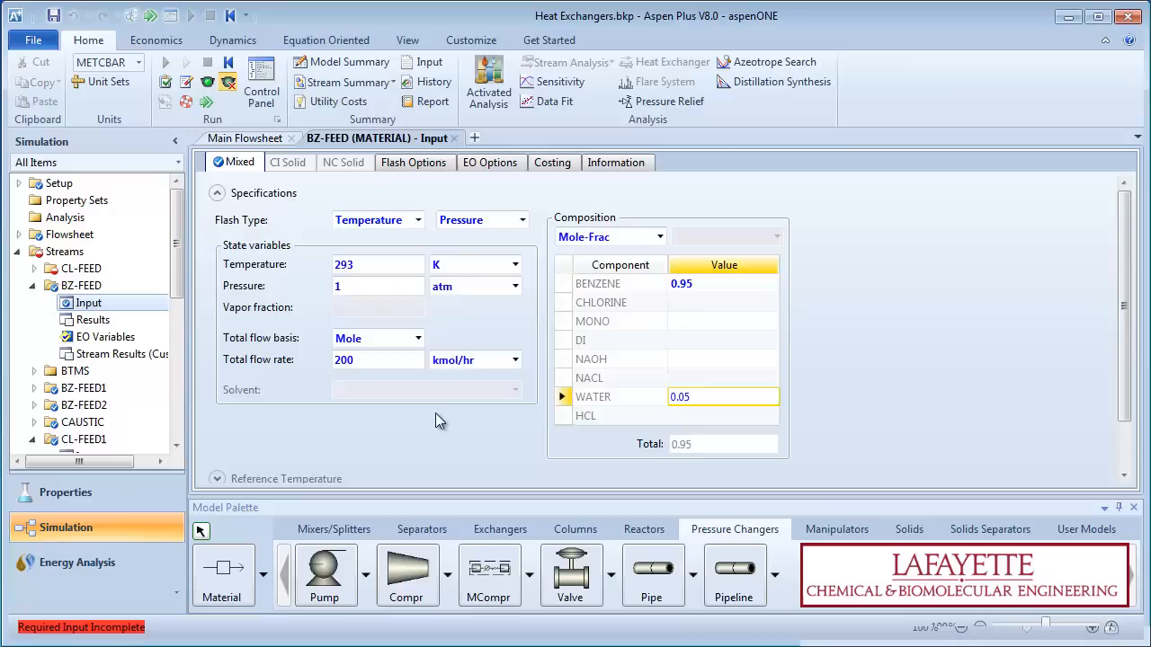
Give CL-FEED 293 K, atm pressure and mole-fraction basis; enter BZ-PUMP discharge 2.4 bar
left_click(88, 285)
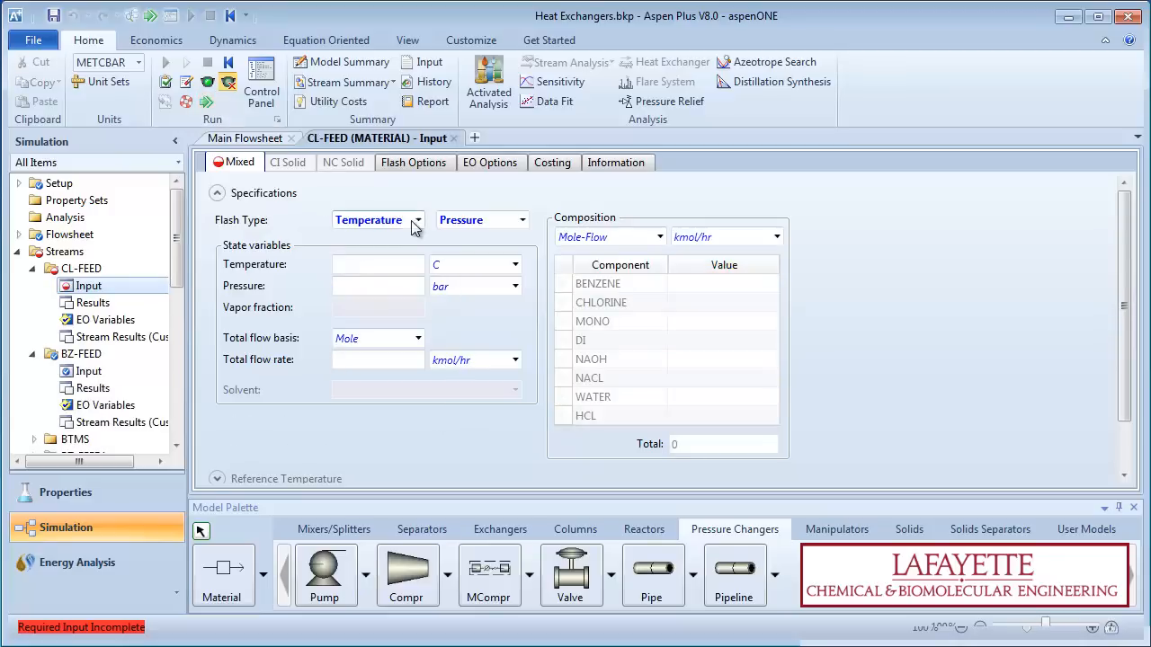
left_click(515, 265)
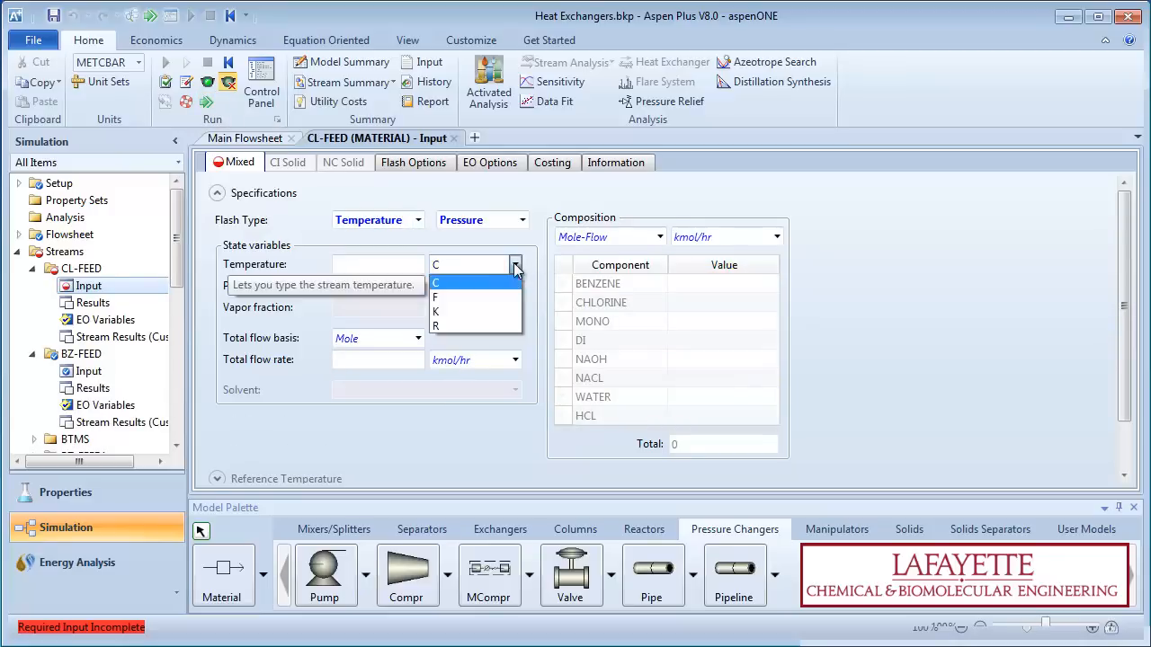
type("293")
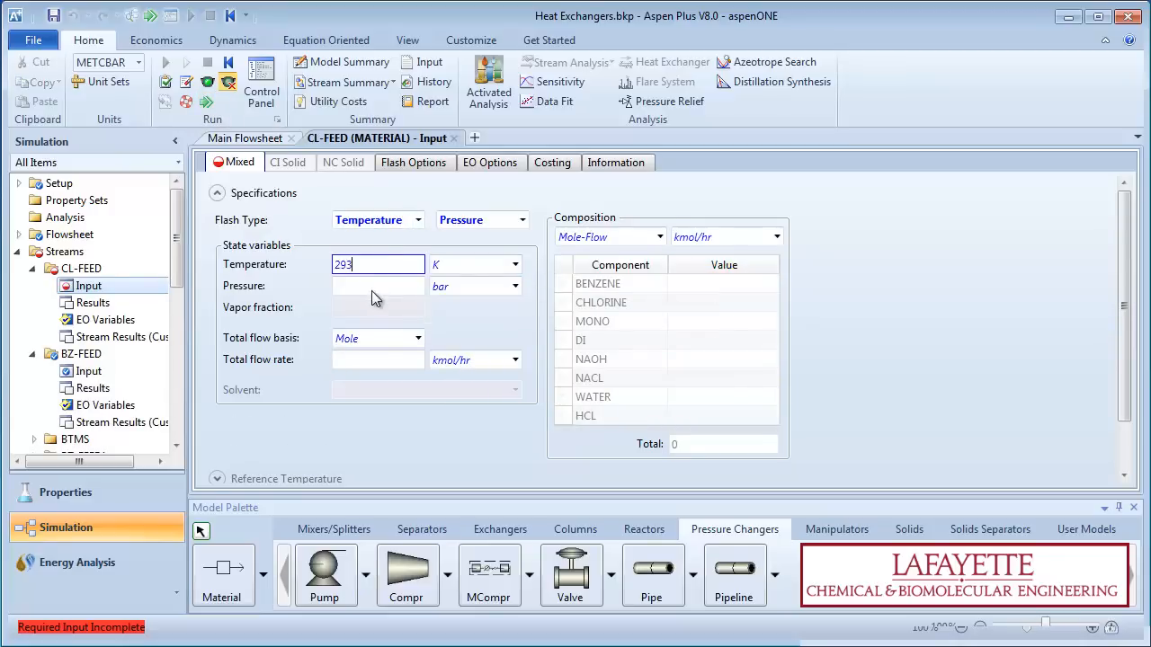
left_click(376, 286)
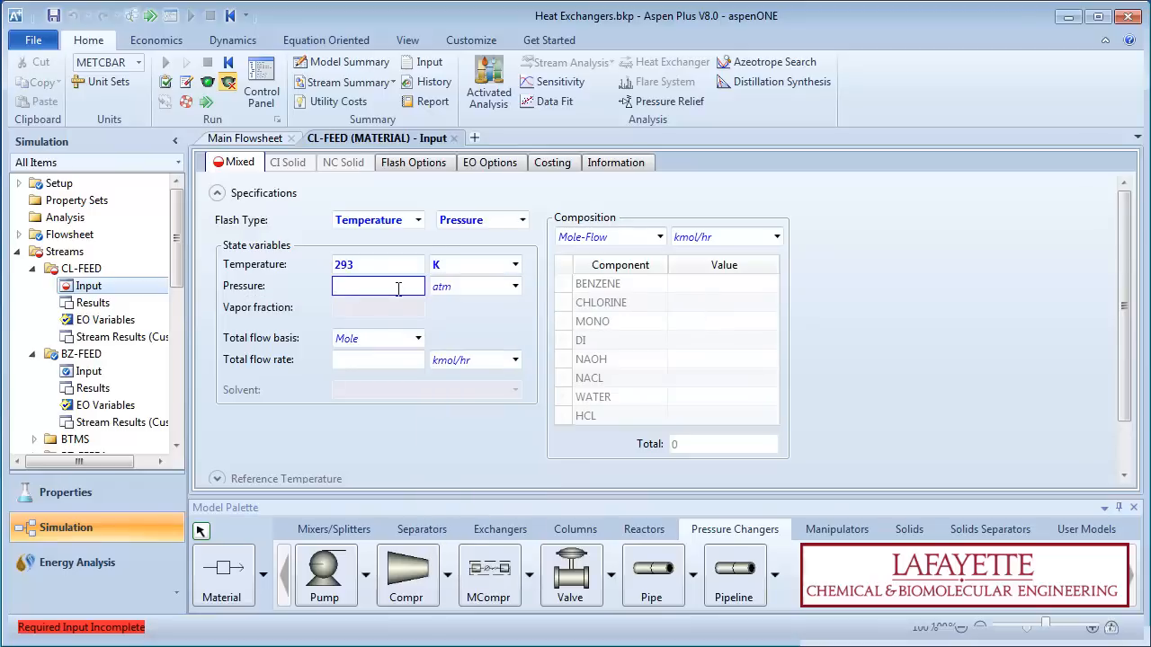
left_click(659, 236)
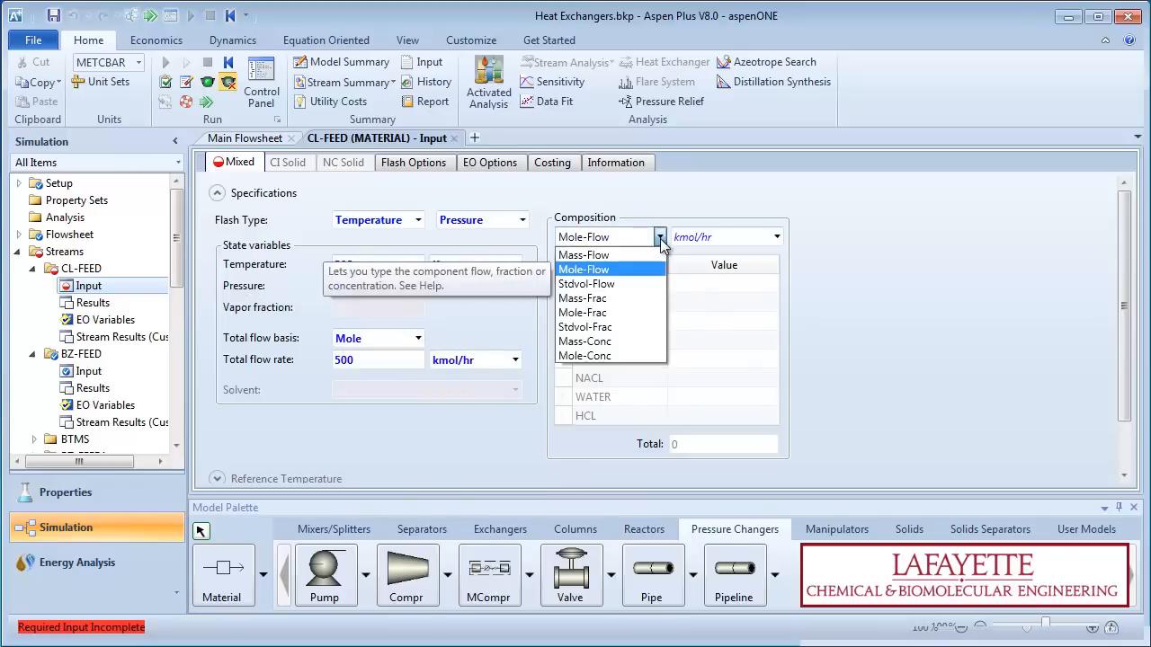
left_click(582, 312)
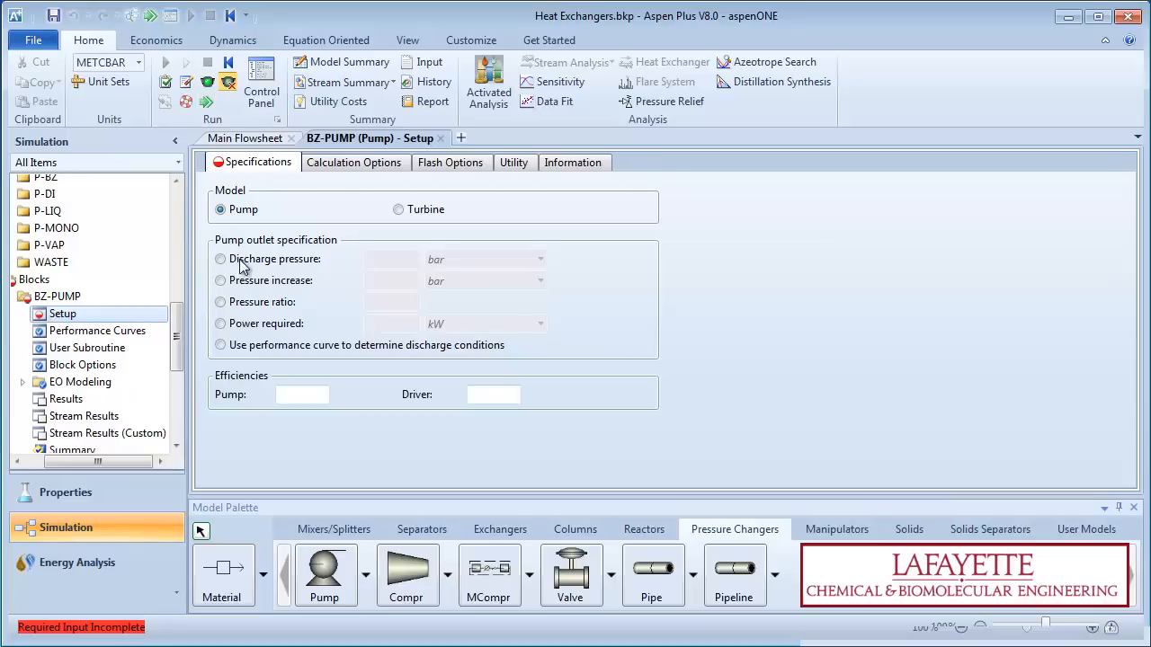
type("2")
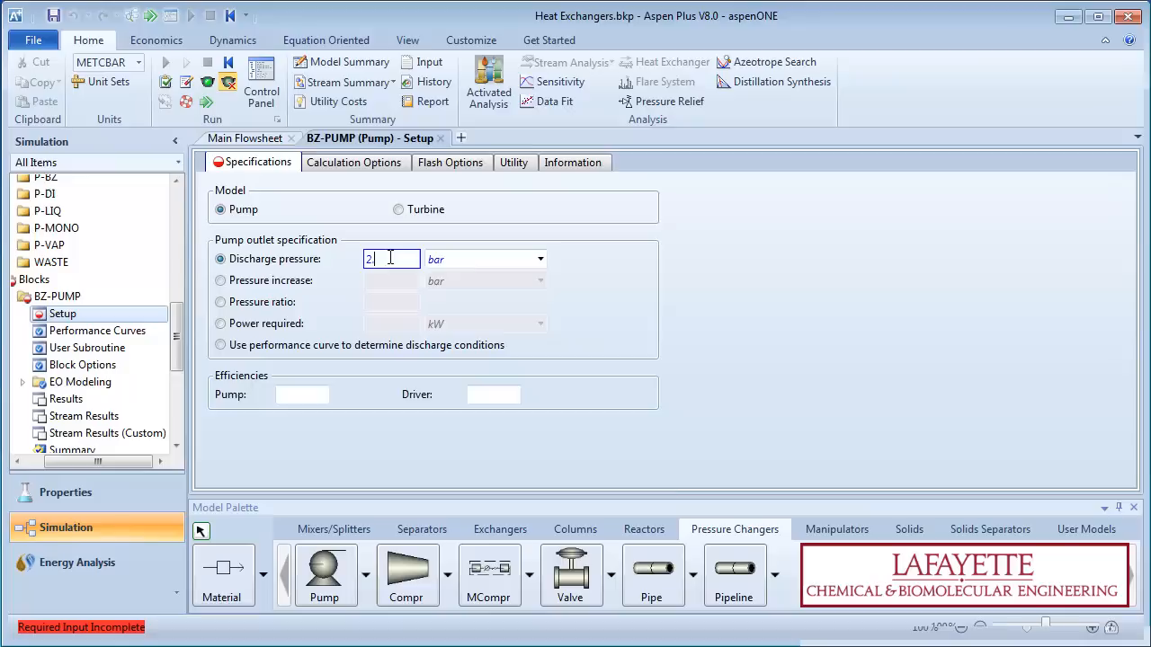
type(".4")
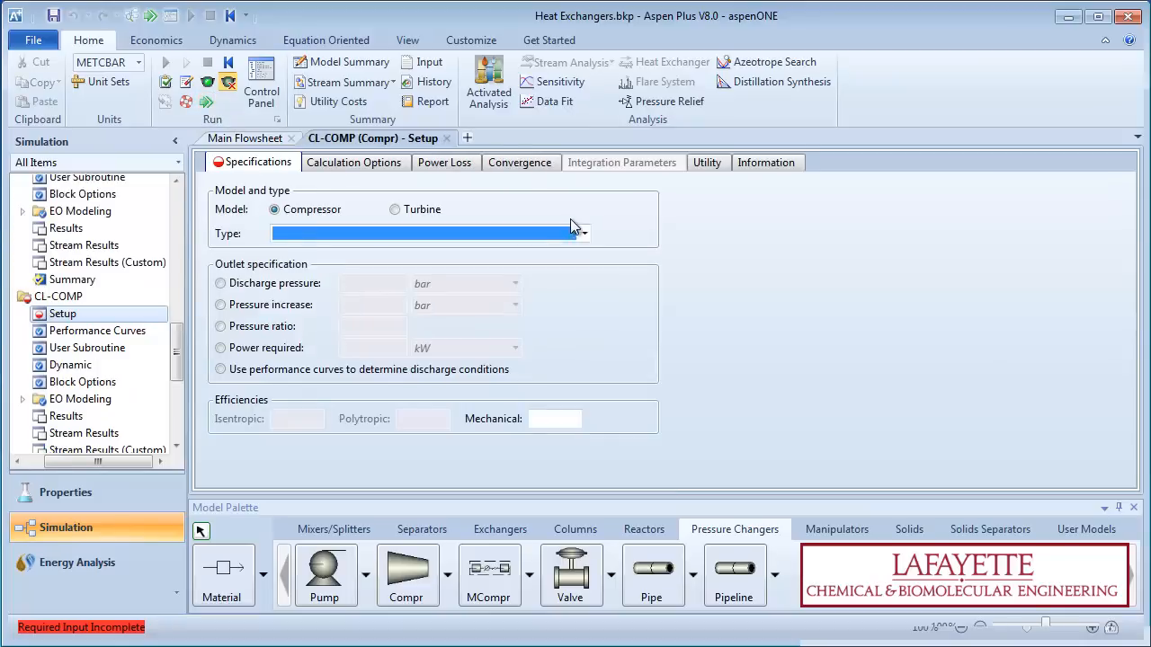
Choose the Isentropic compressor type for CL-COMP and enter 2.4 bar discharge
left_click(423, 232)
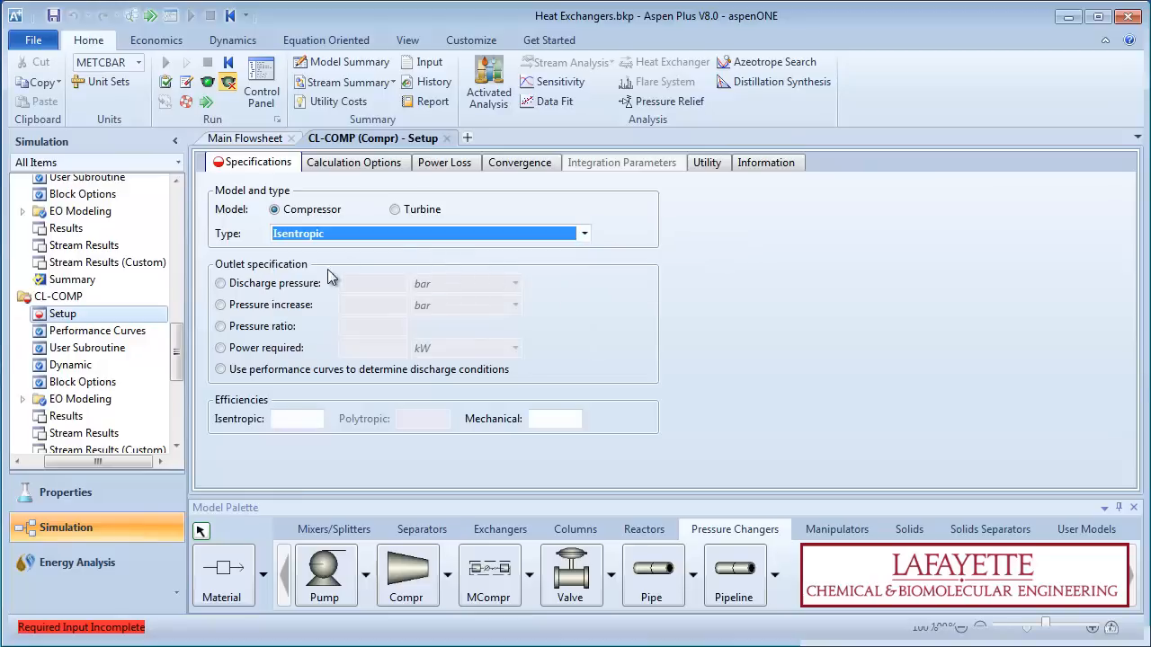
type("2.4")
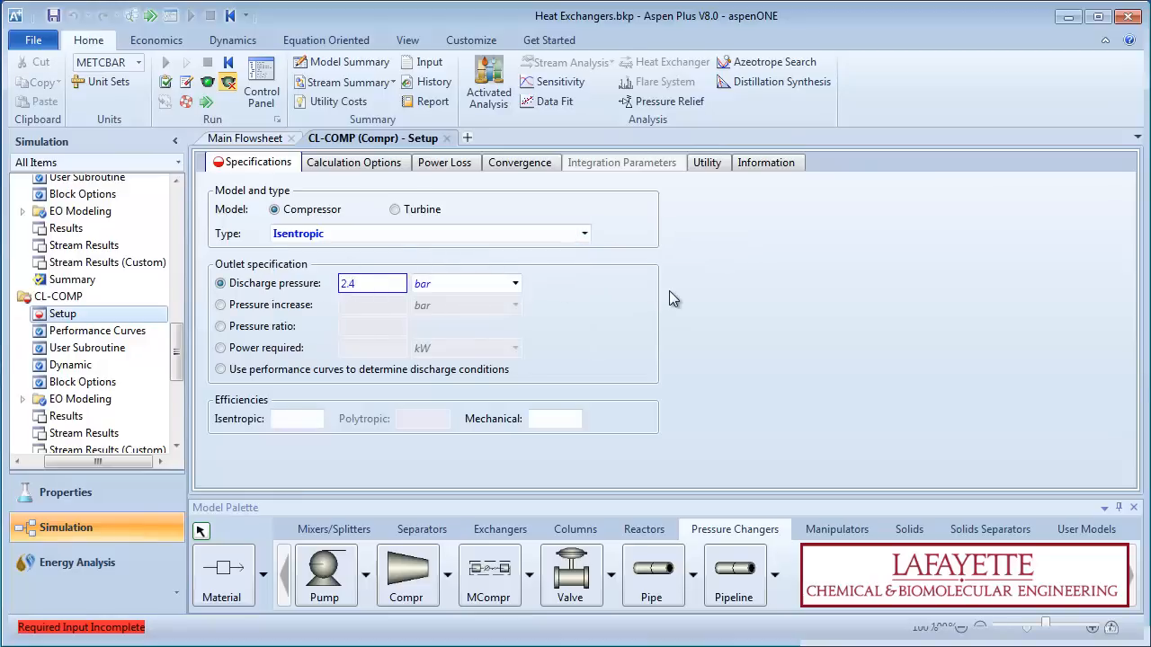